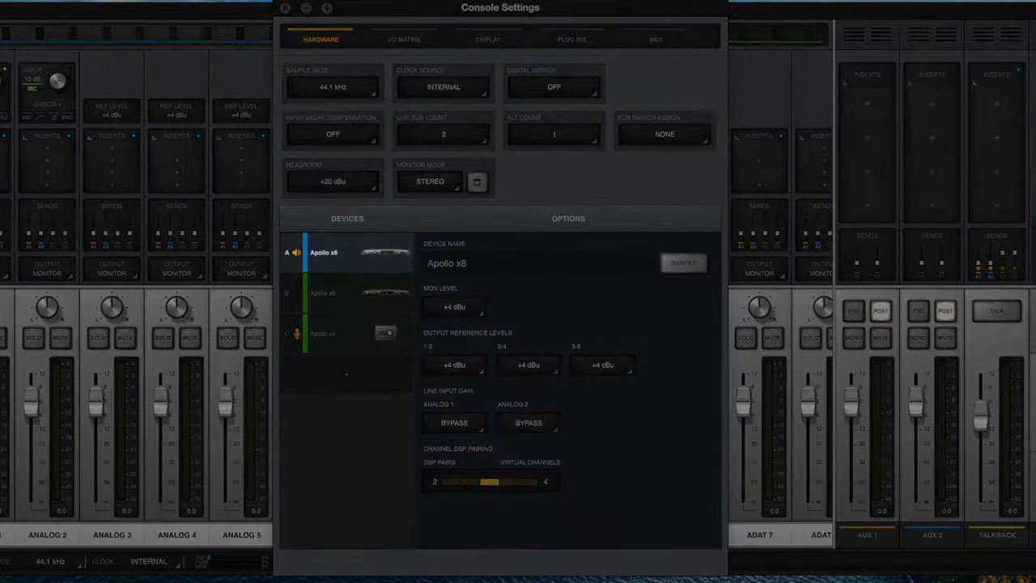
Remove the offline unit and start renaming the first Apollo x6.
click(285, 8)
text(Mothe)
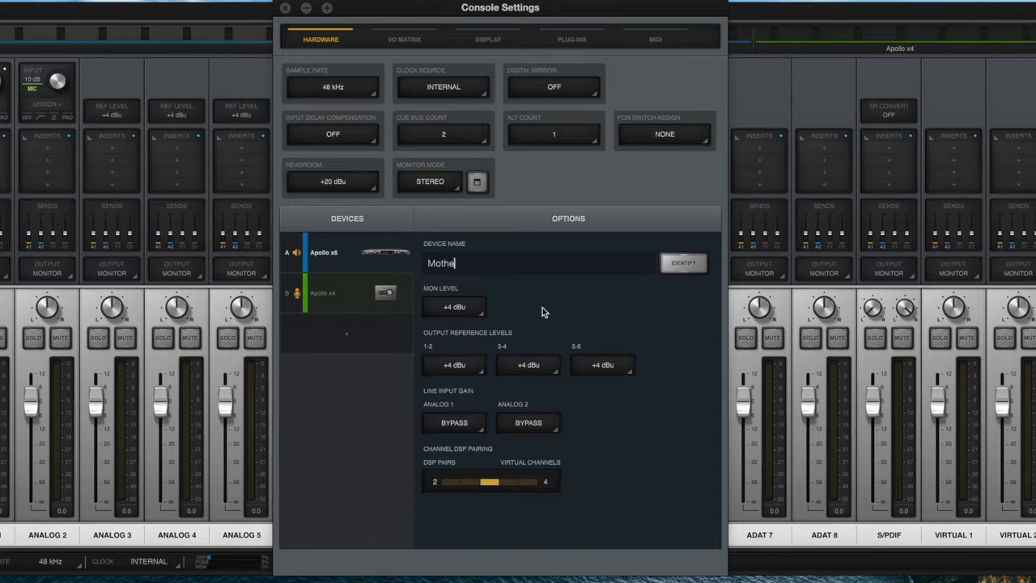
Finish the device name as 'Mothership' and confirm it.
text(rship)
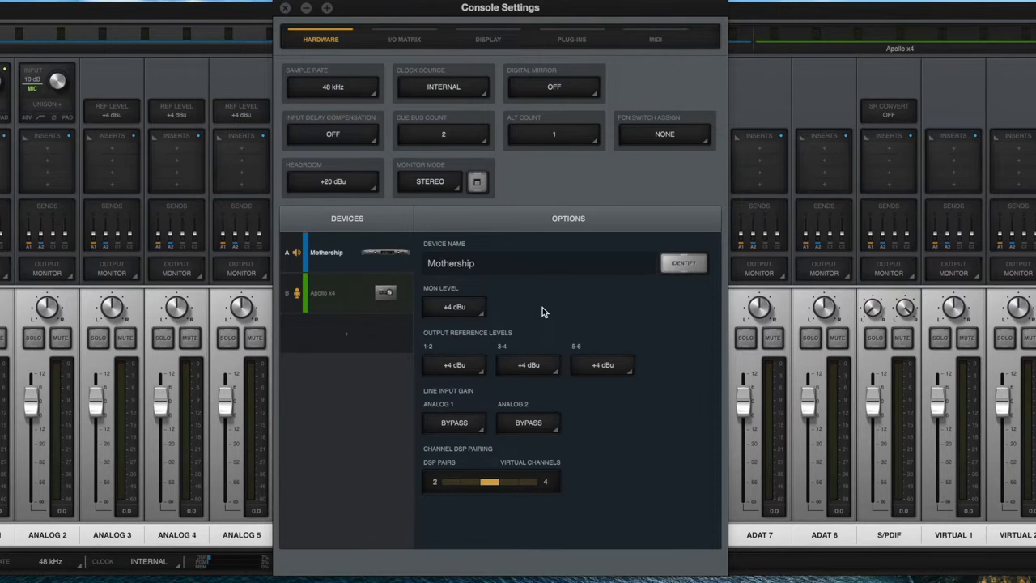
click(285, 9)
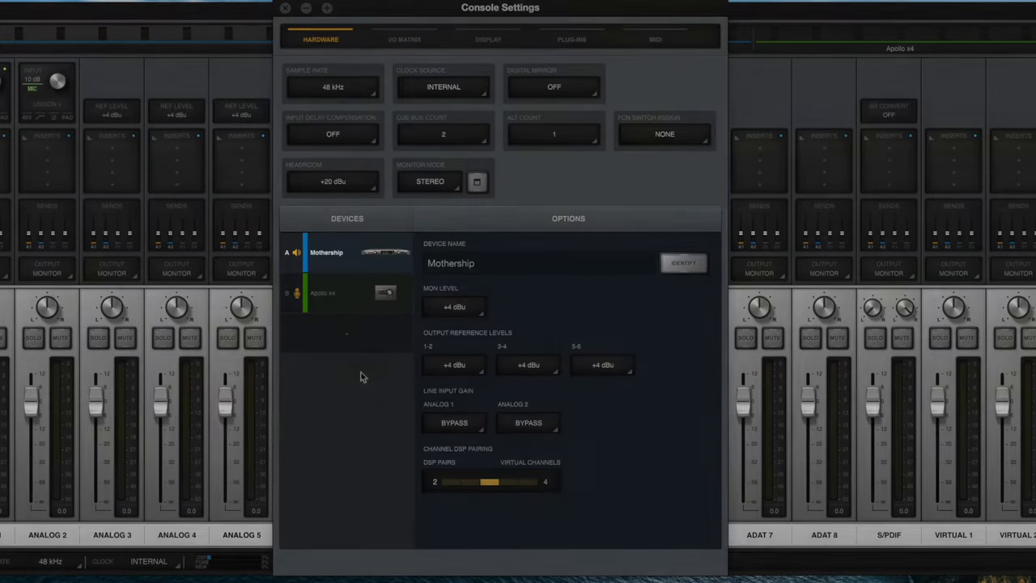
Reorder devices so Apollo x4 comes first and show the cue outputs.
click(322, 292)
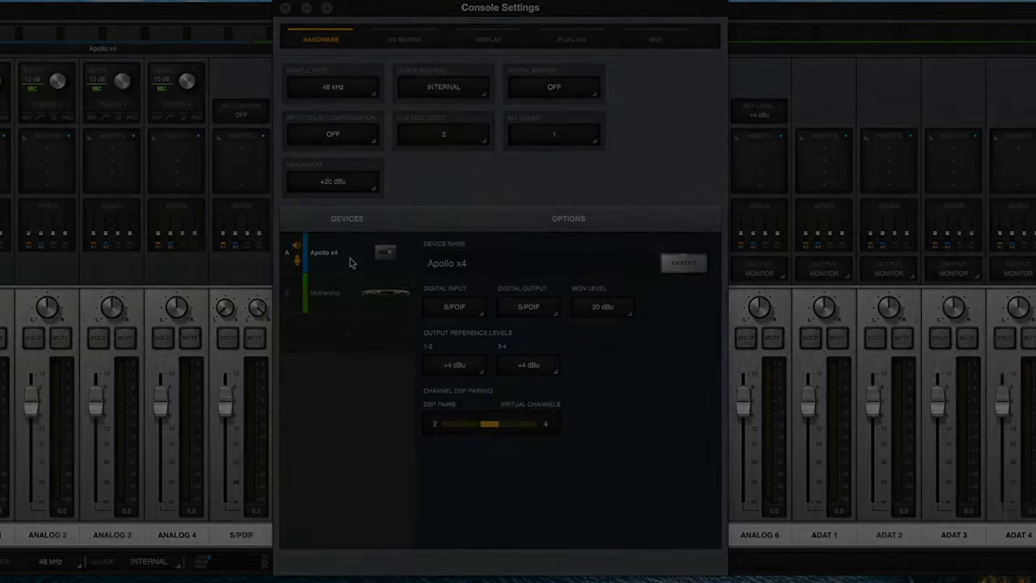
click(554, 87)
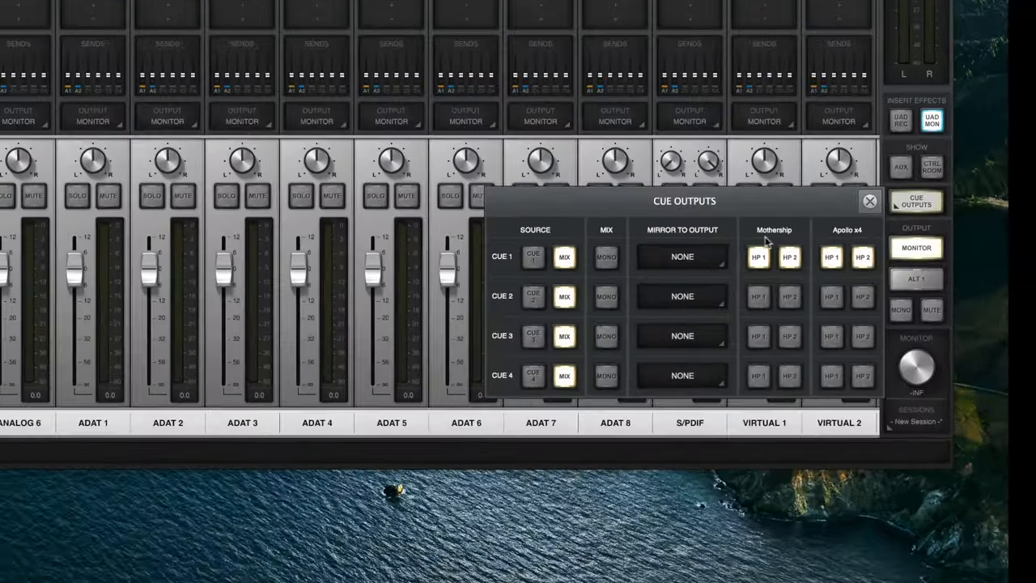
Check Cue 1's Mirror To Output list, then show the I/O Matrix settings.
click(682, 256)
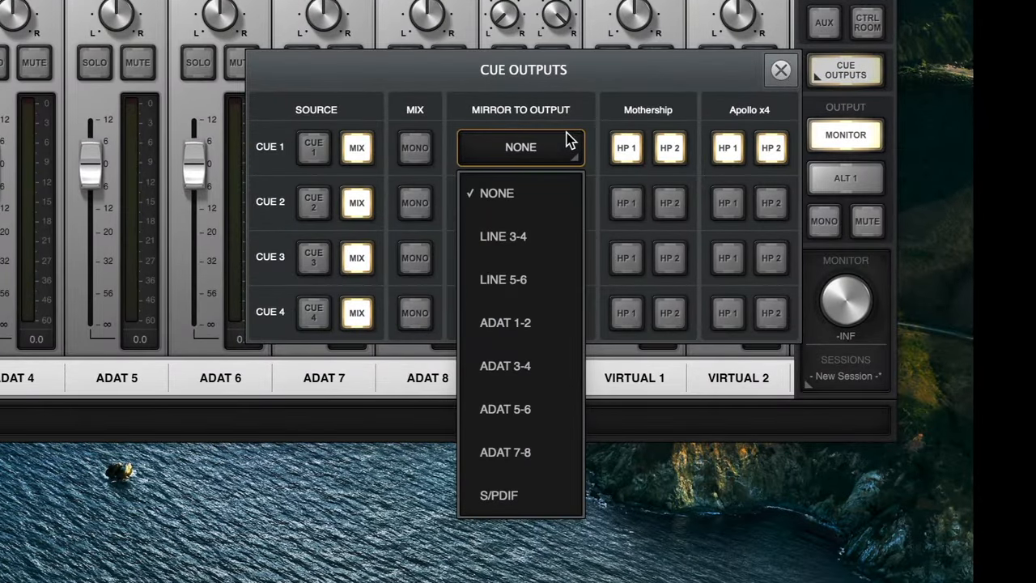
mouse_move(569, 166)
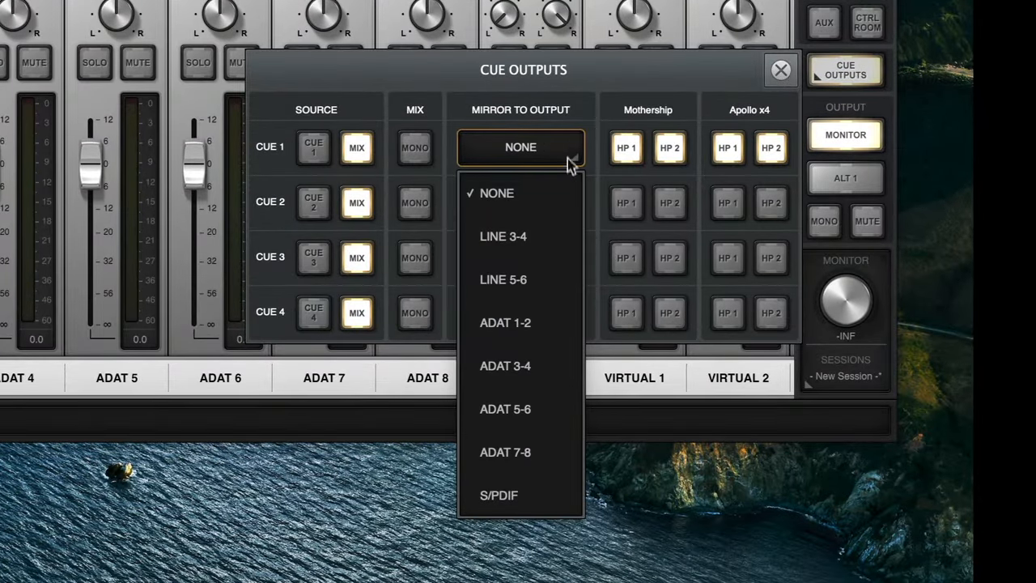
click(503, 236)
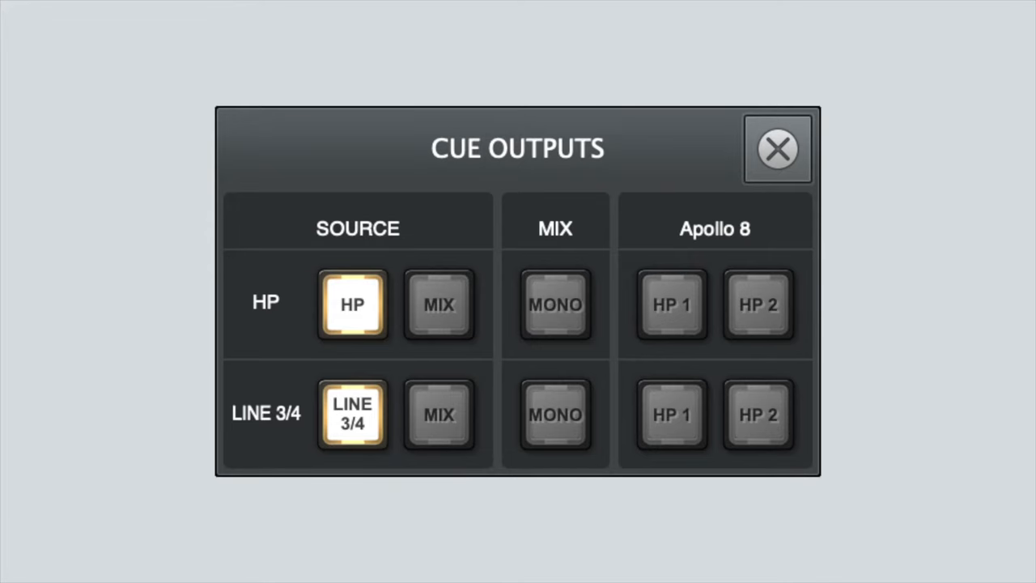
click(777, 148)
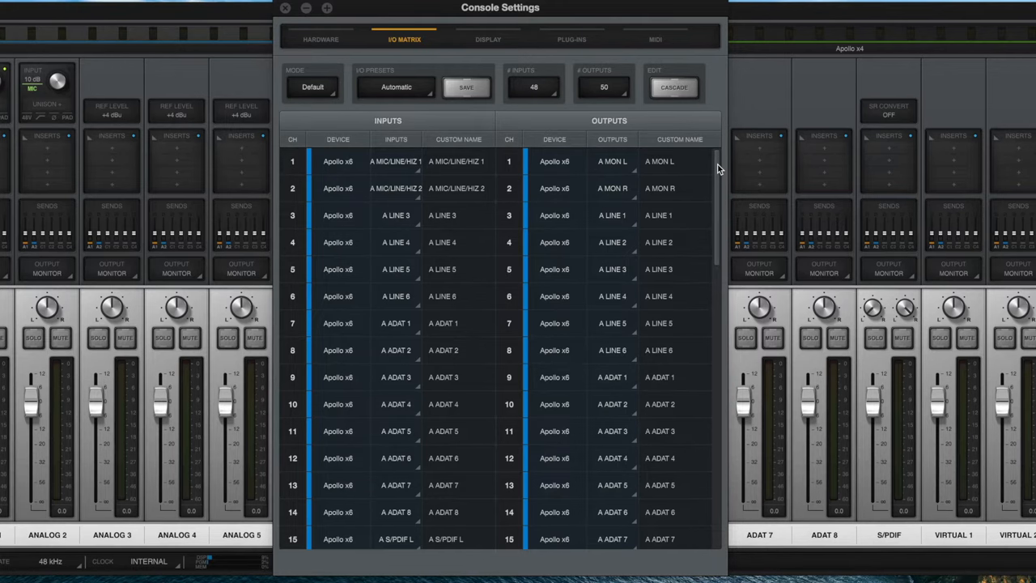
scroll(down, 3)
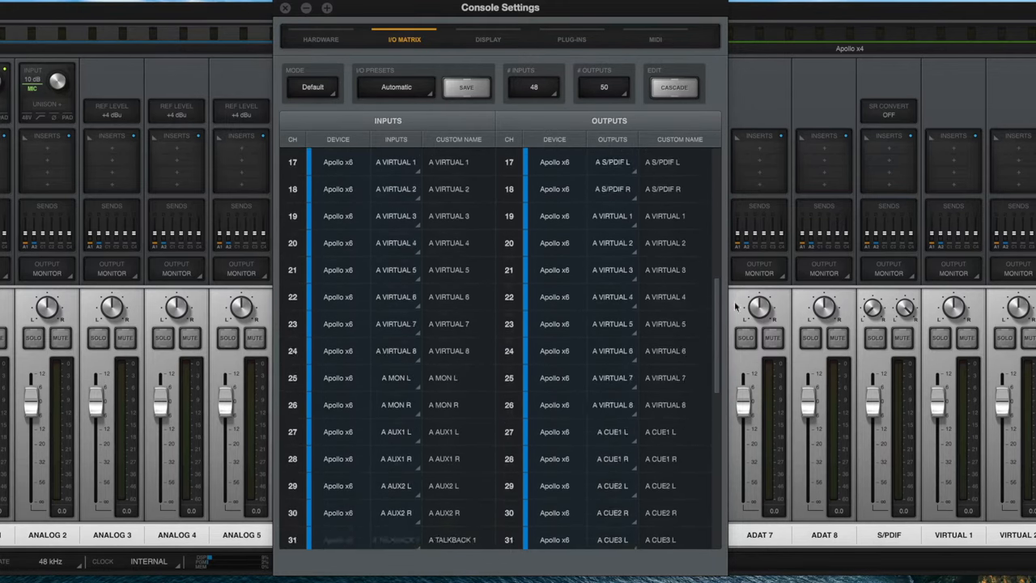
scroll(down, 3)
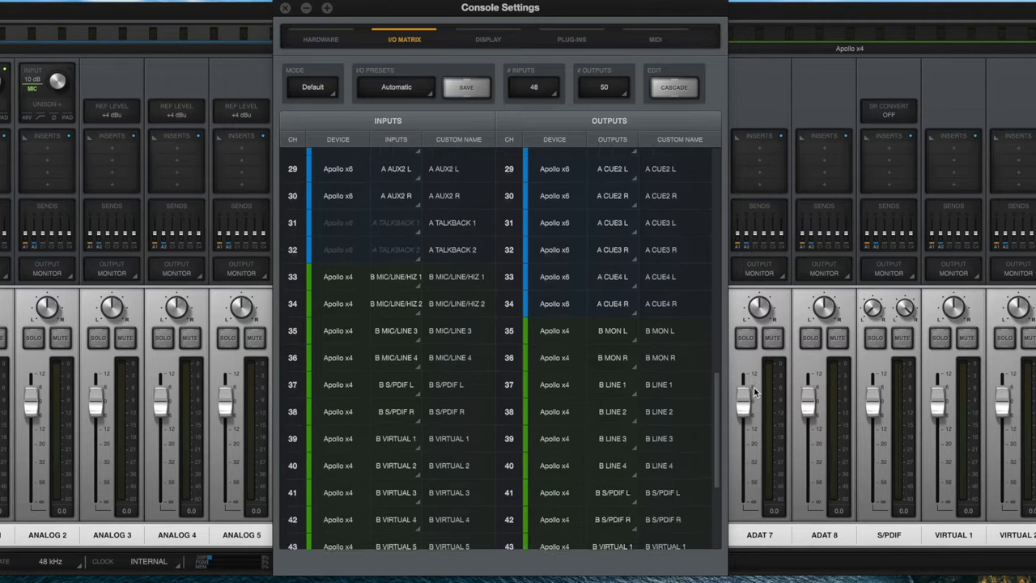
scroll(down, 3)
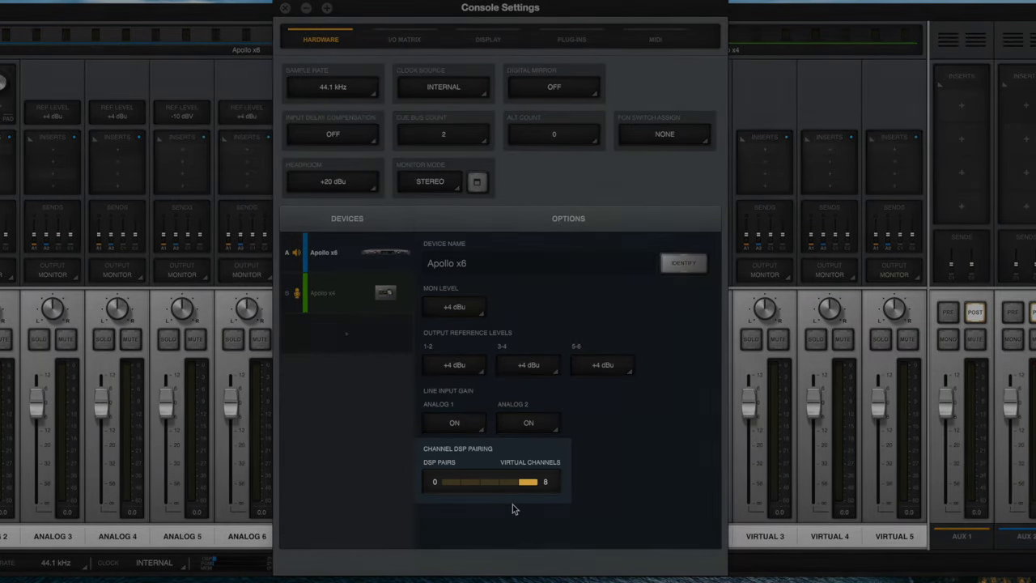
Set the Apollo x6 Channel DSP Pairing to four DSP pairs, review Apollo x4, and close settings.
drag(453, 482, 494, 482)
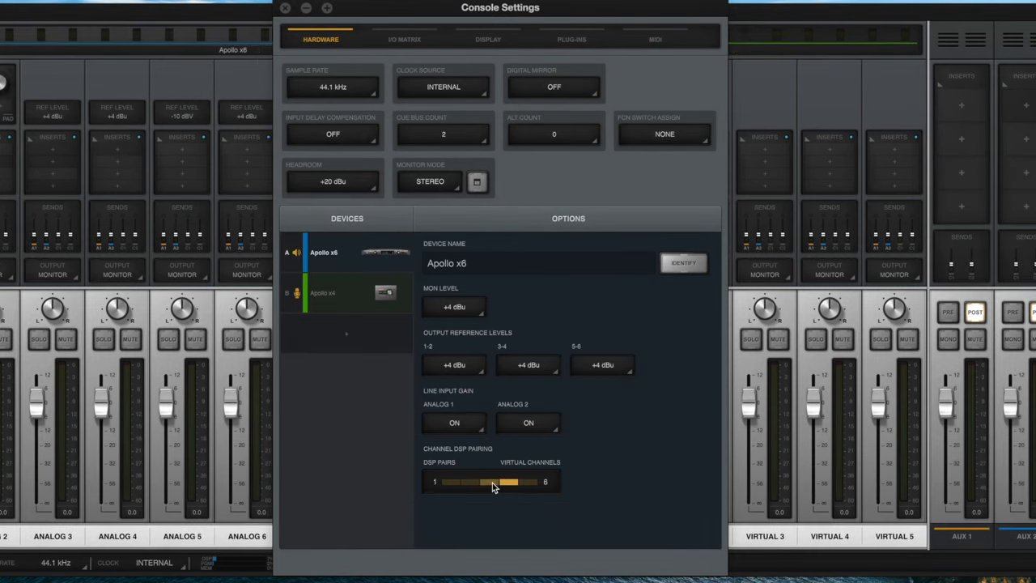
drag(506, 481, 449, 482)
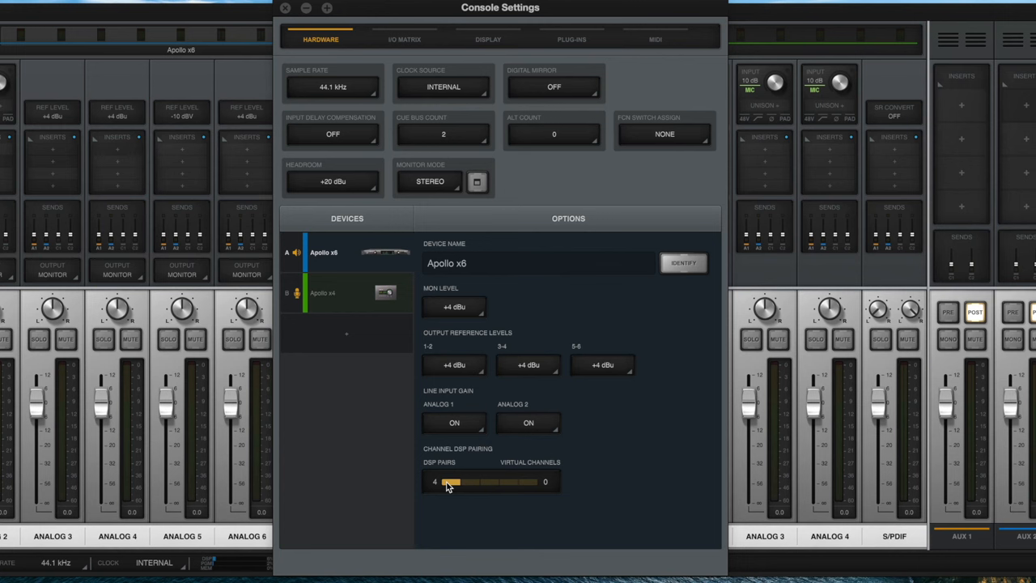
click(323, 293)
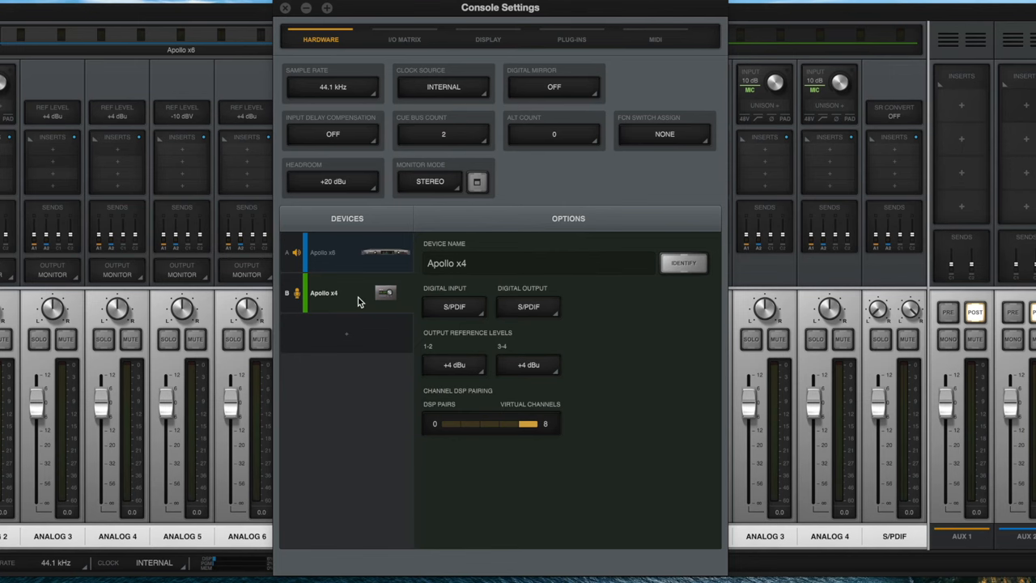
click(285, 8)
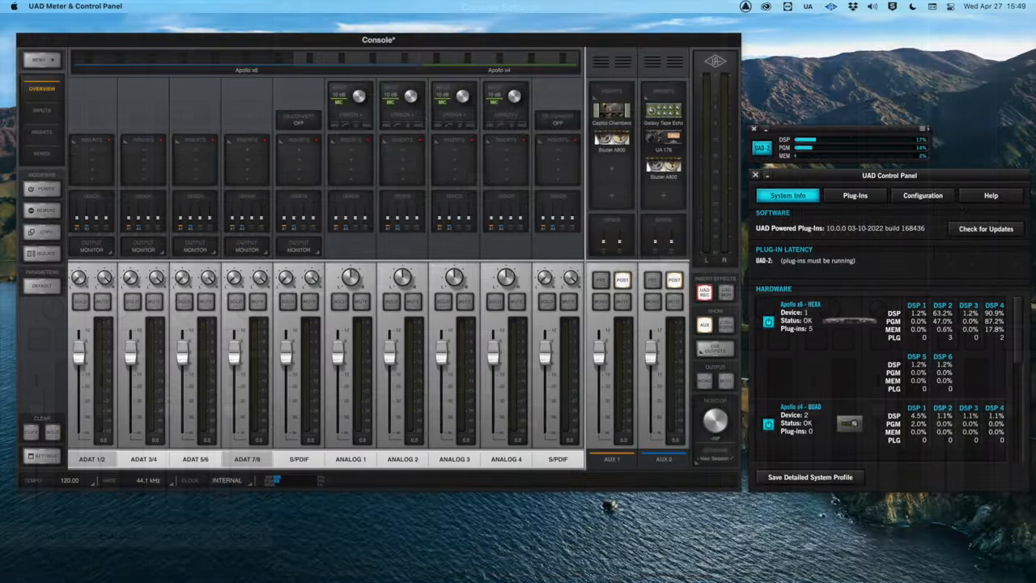